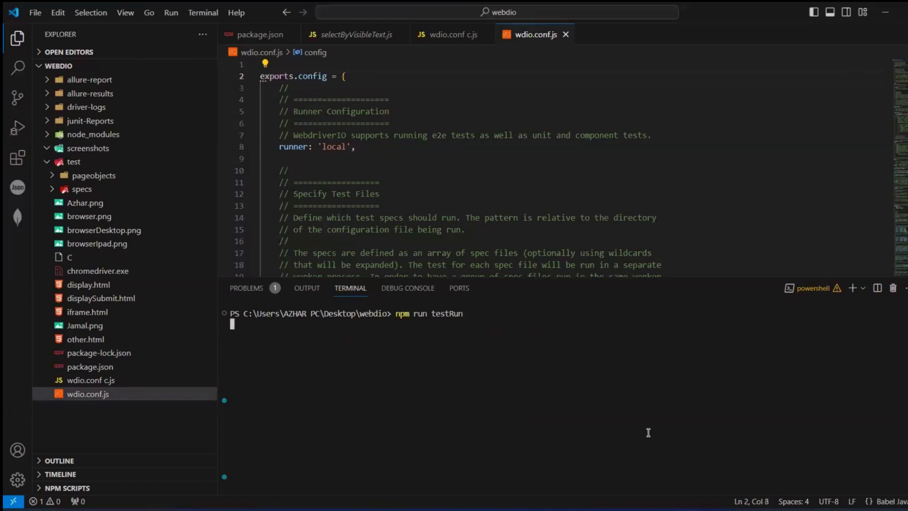
Step: Show package.json's testRun script and launch npm run testRun in the terminal
{"action": "left_click", "coordinate": [258, 34]}
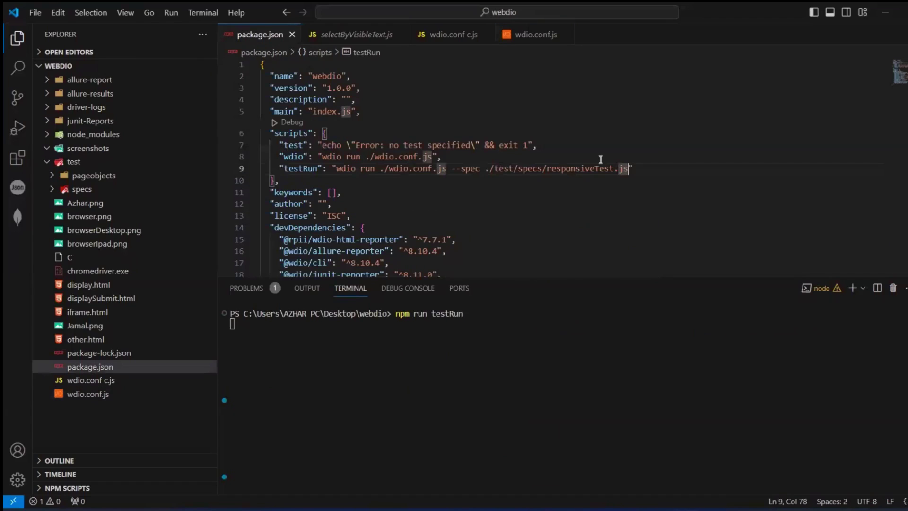
{"action": "key", "text": "Return"}
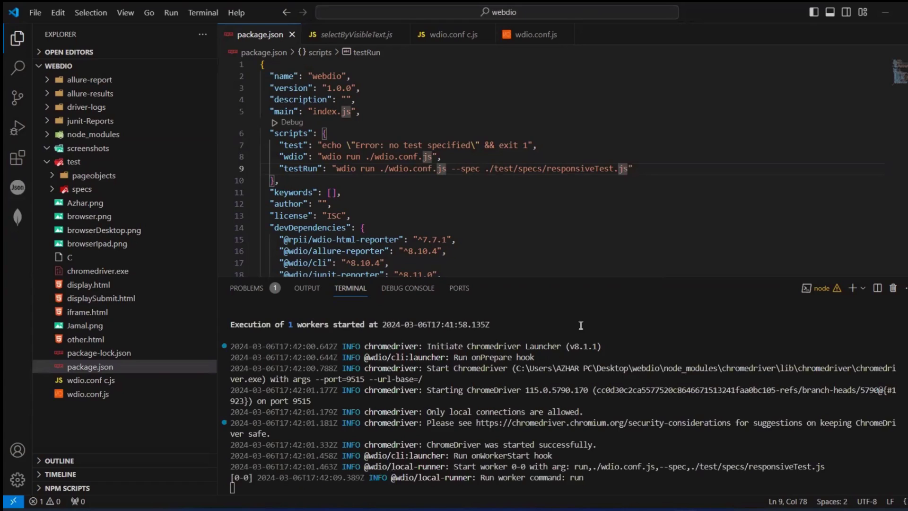
Step: Scroll the terminal output as ChromeDriver starts and msedge.exe launches for responsiveTest.js
{"action": "scroll", "scroll_direction": "down", "scroll_amount": 3}
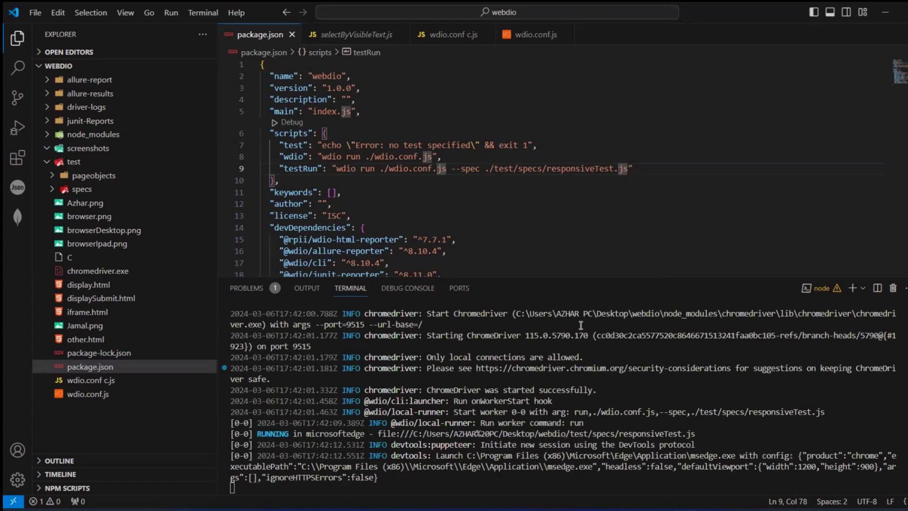